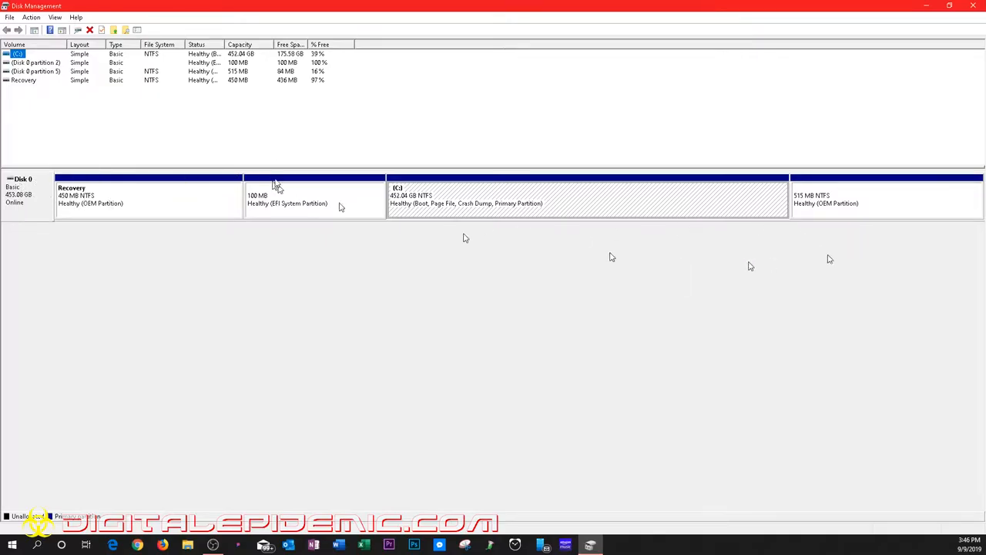
mouse_move(553, 347)
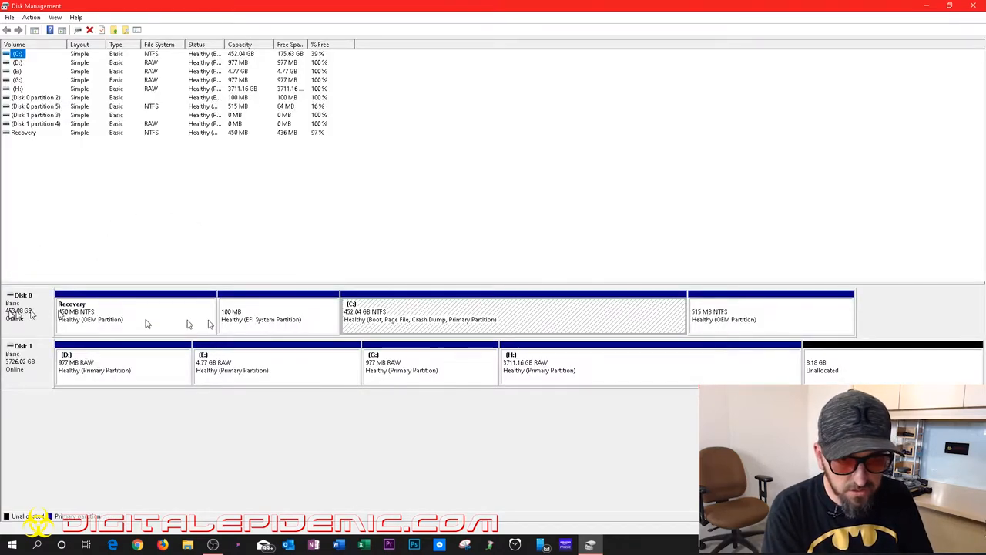
mouse_move(774, 377)
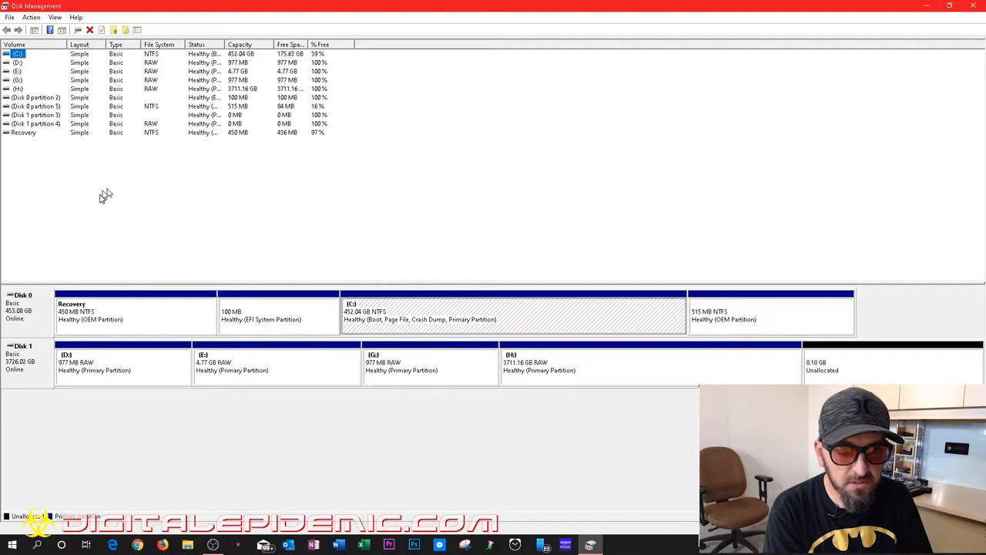
mouse_move(35, 300)
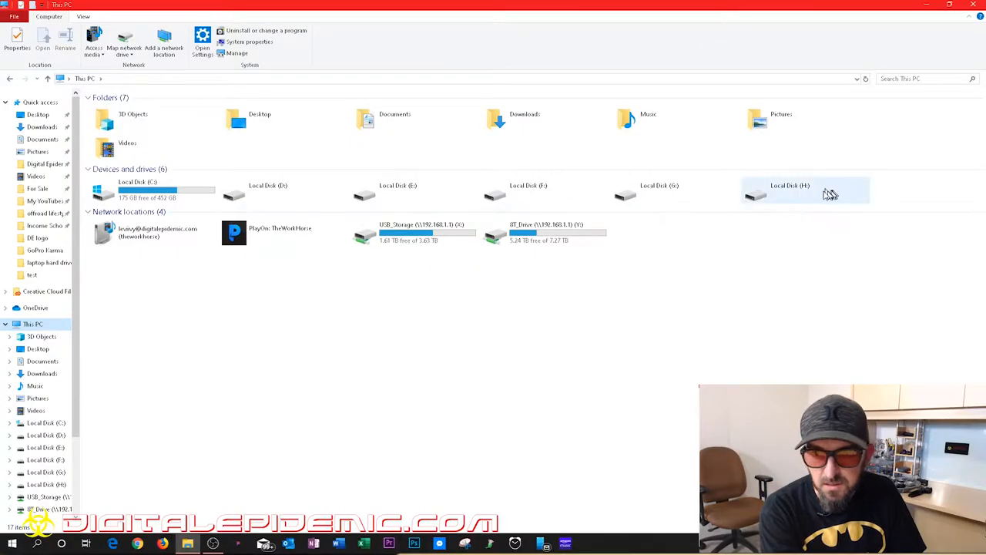
- Try opening drives D: and E:, declining the format prompt and dismissing the access error
click(137, 191)
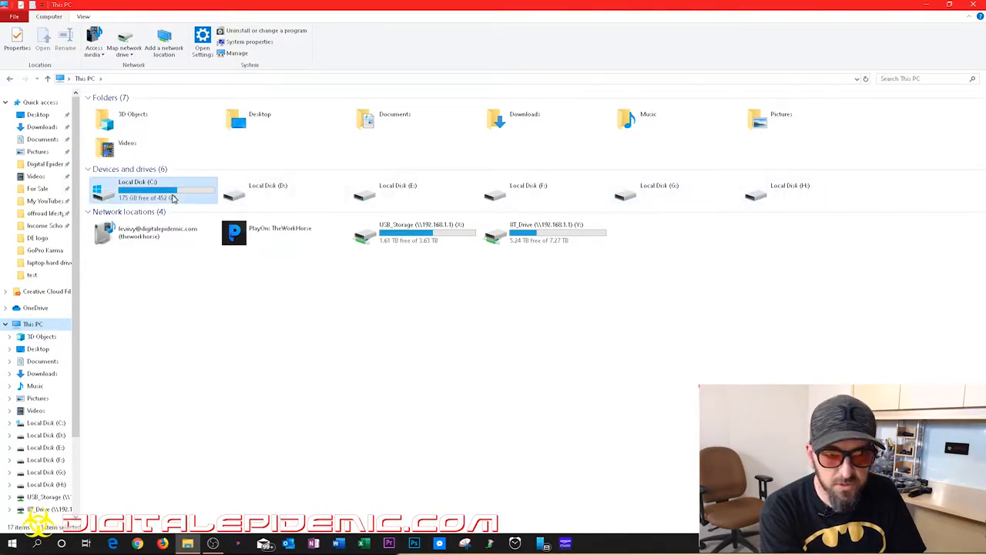
click(414, 191)
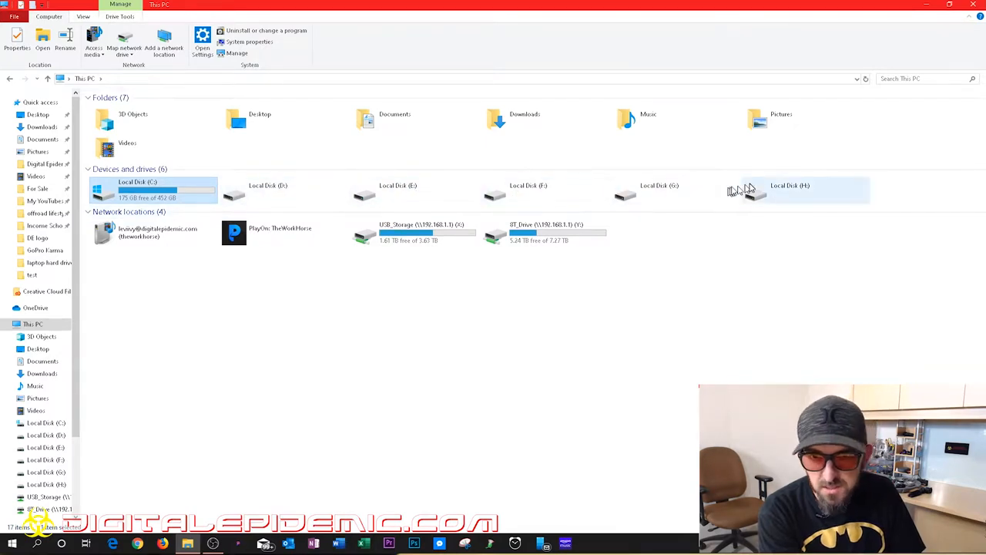
mouse_move(316, 194)
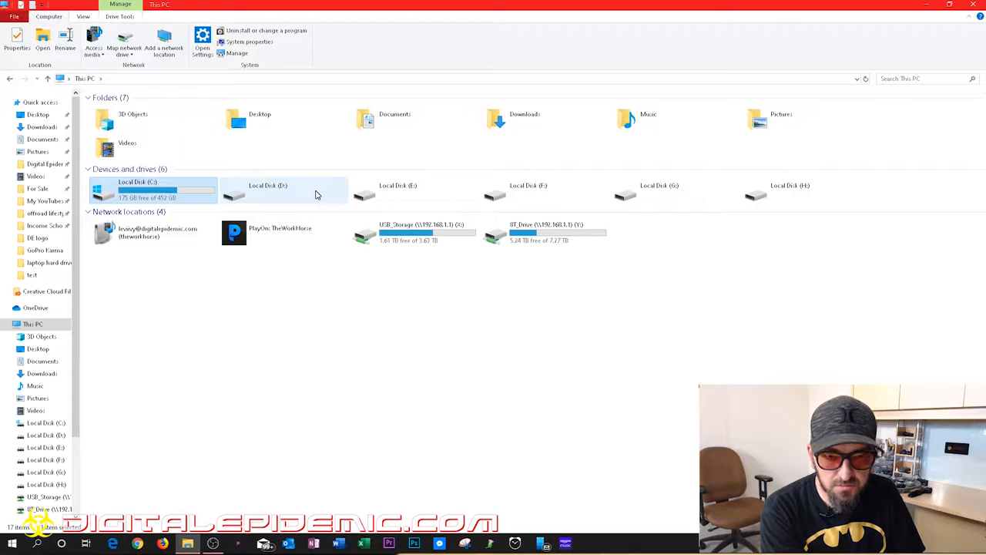
double_click(283, 190)
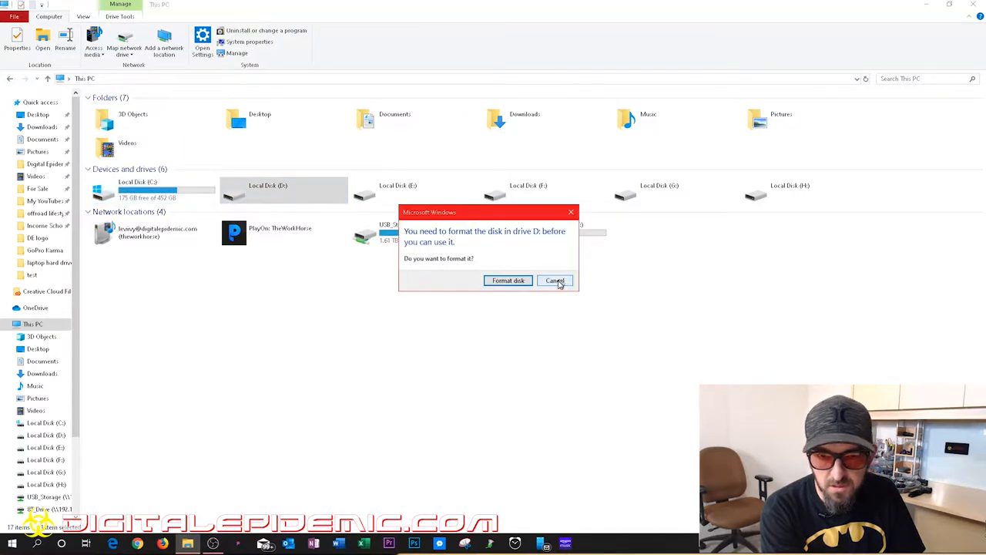
click(555, 280)
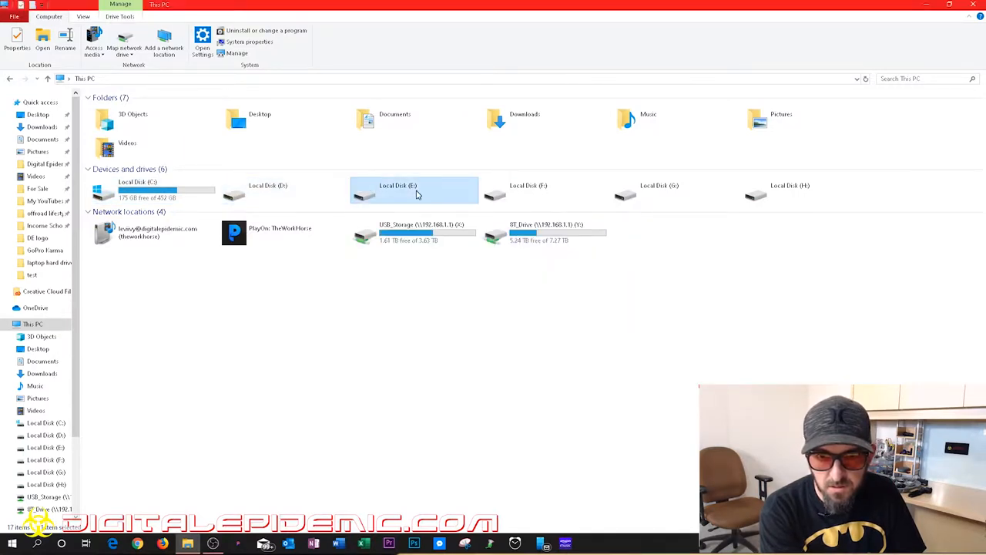
double_click(414, 190)
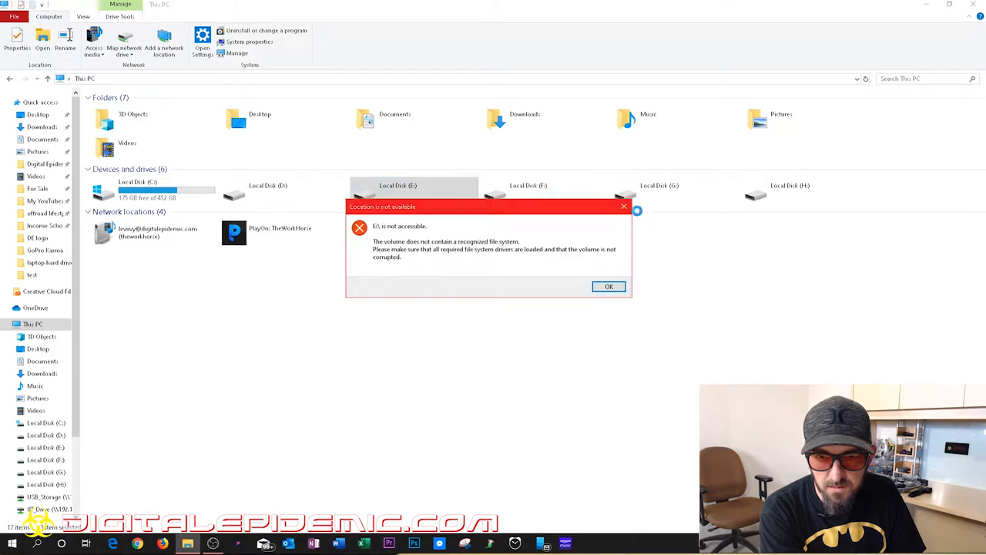
click(608, 286)
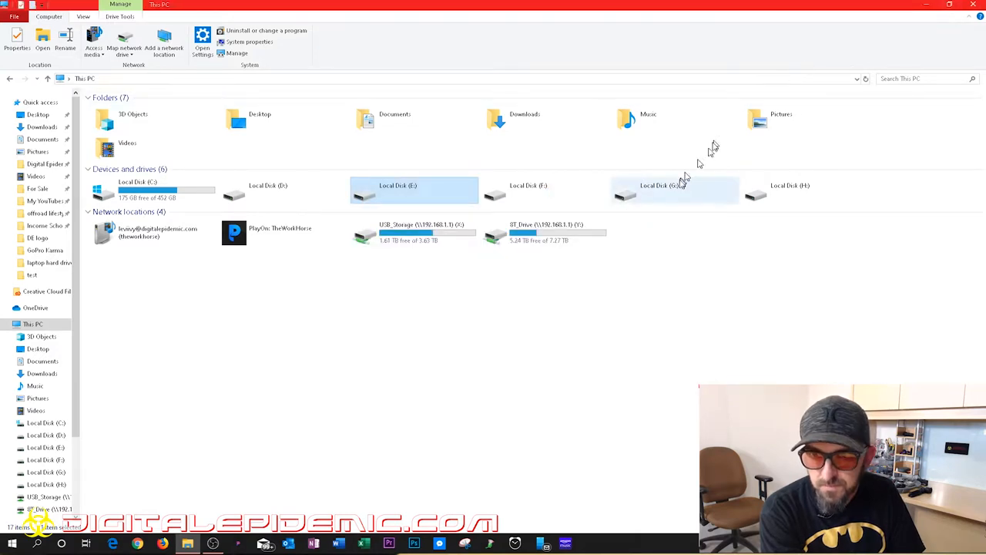
- Try opening drives G: and H:, declining the format prompt for G:
double_click(674, 191)
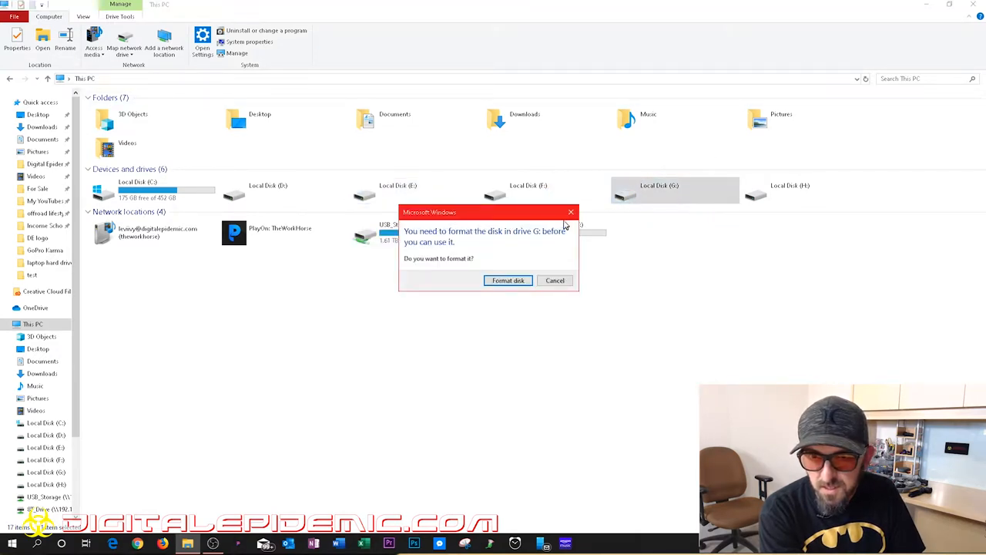
click(554, 279)
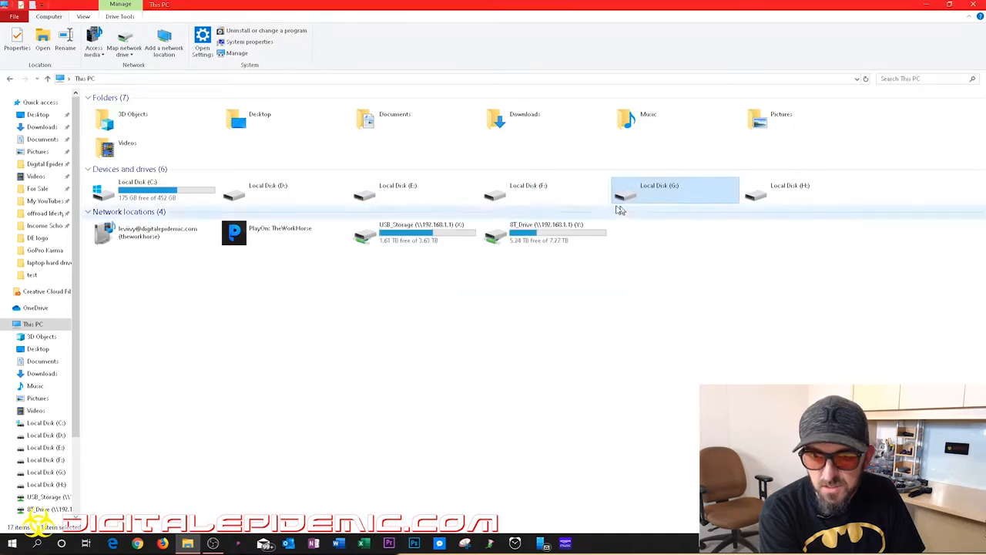
click(789, 190)
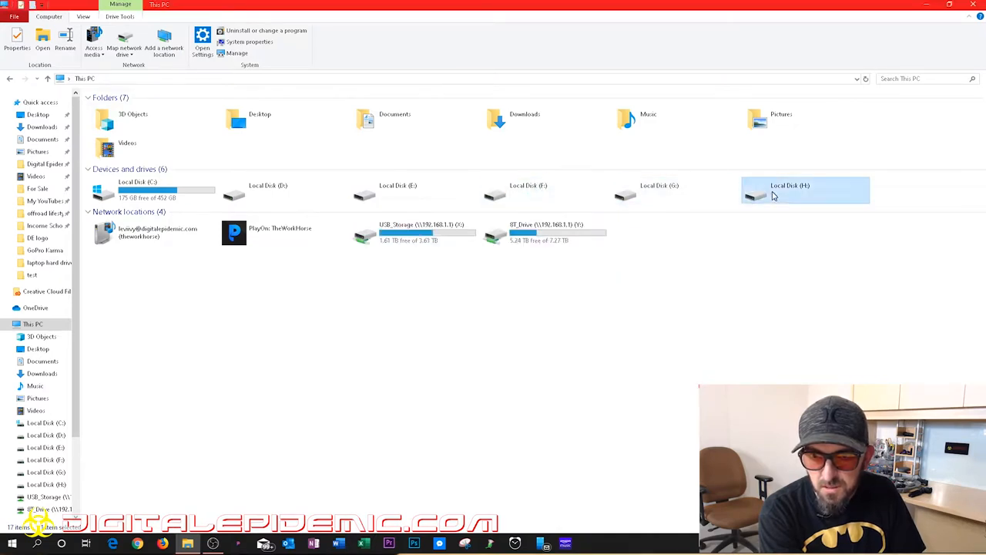
double_click(804, 189)
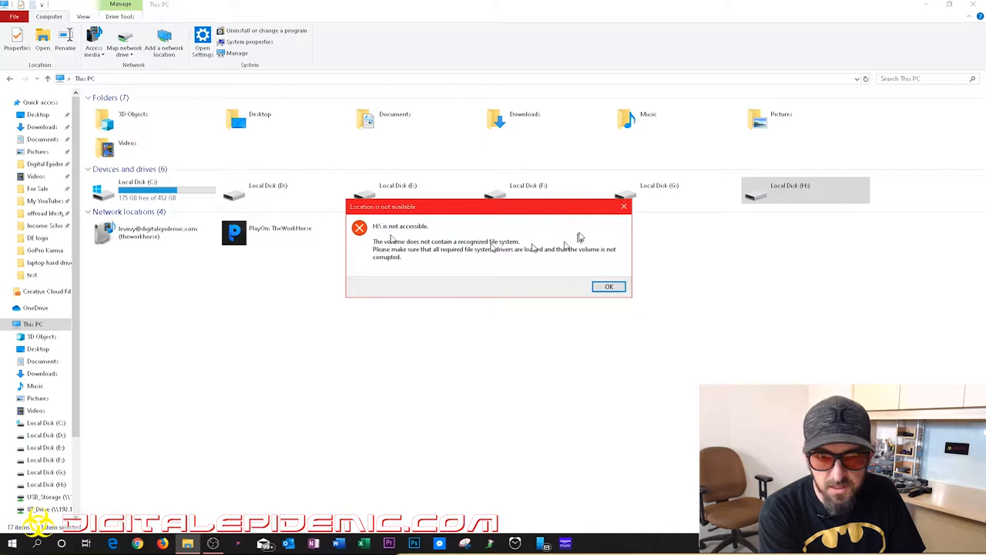
- Search 'disk' to reach Disk Management and delete the D: partition on Disk 1
text(disk)
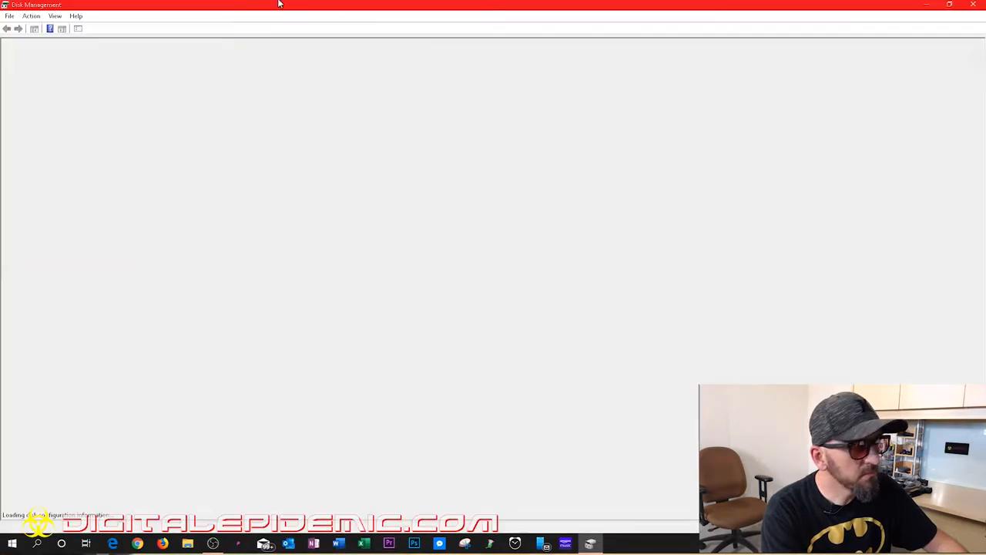
mouse_move(372, 305)
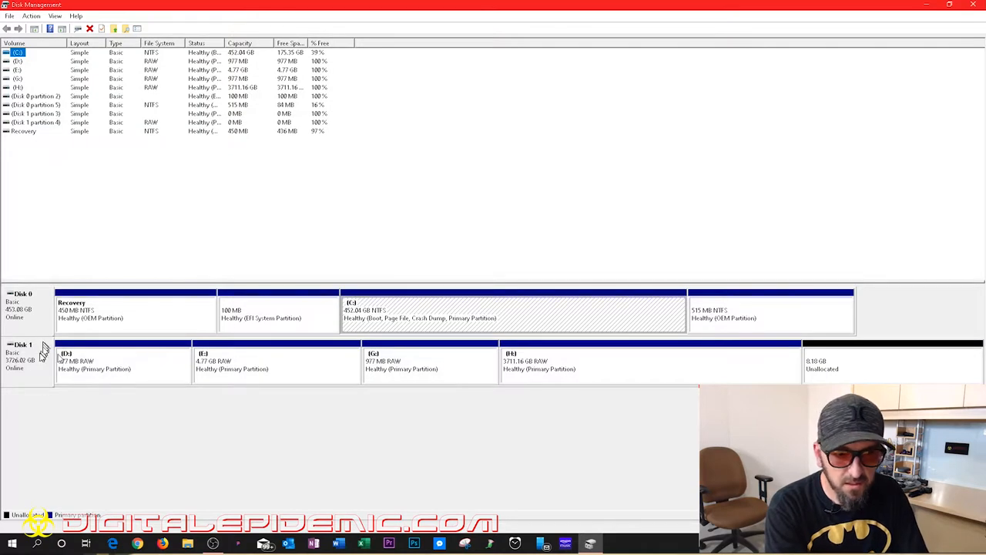
click(123, 362)
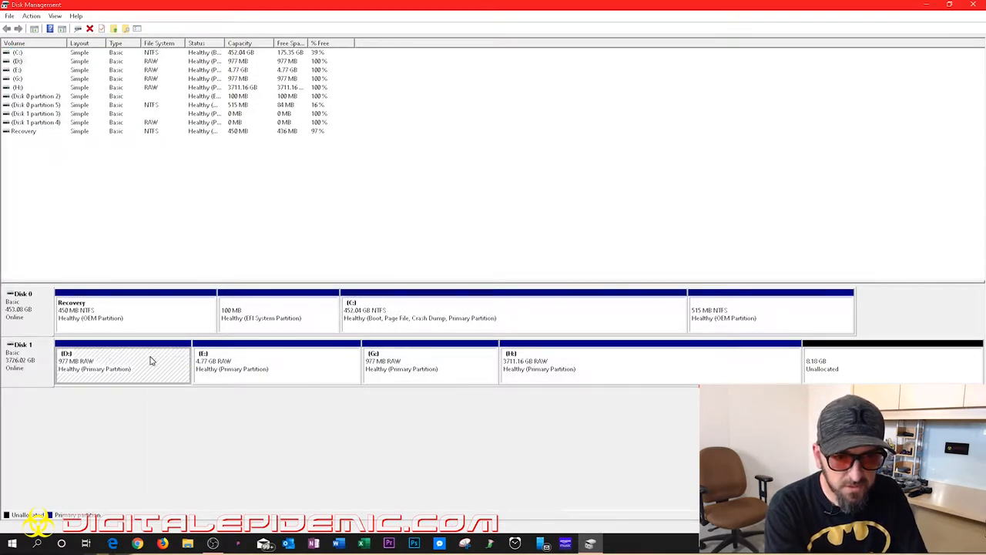
right_click(123, 363)
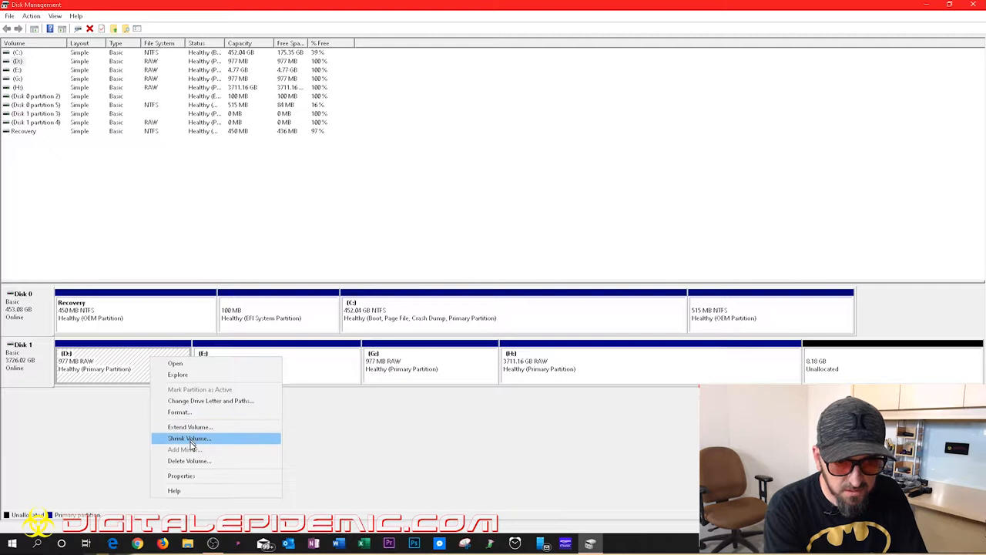
click(188, 460)
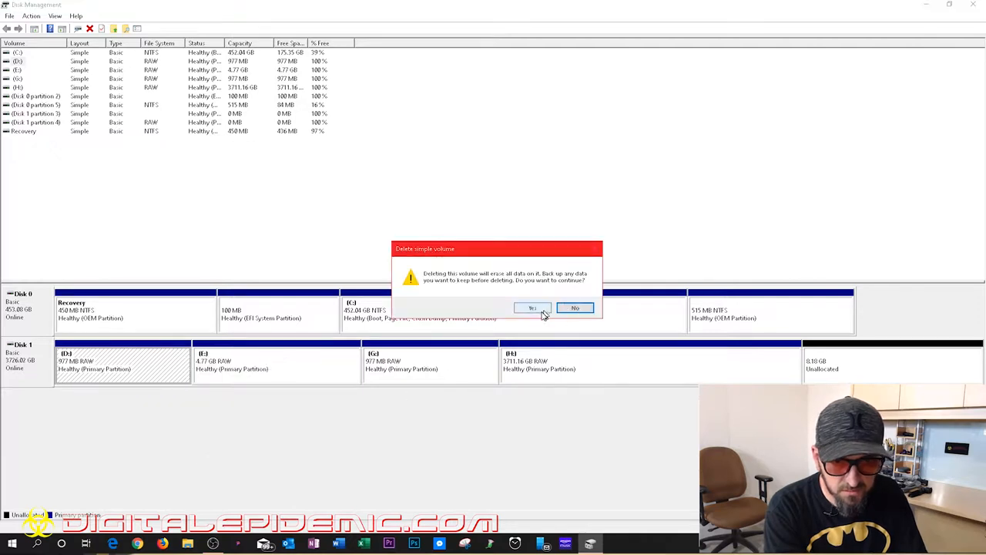
click(532, 308)
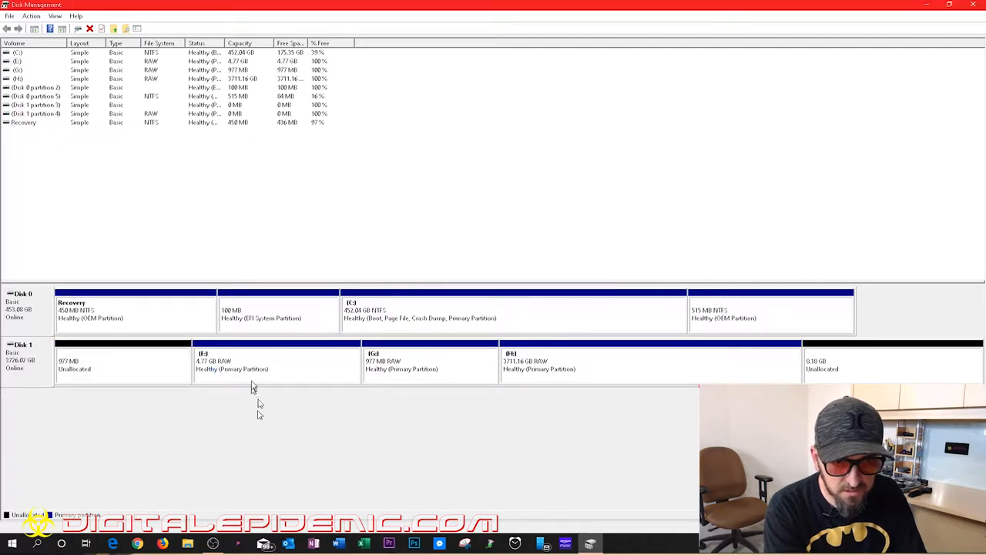
- Delete the E: and G: partitions on Disk 1
right_click(254, 362)
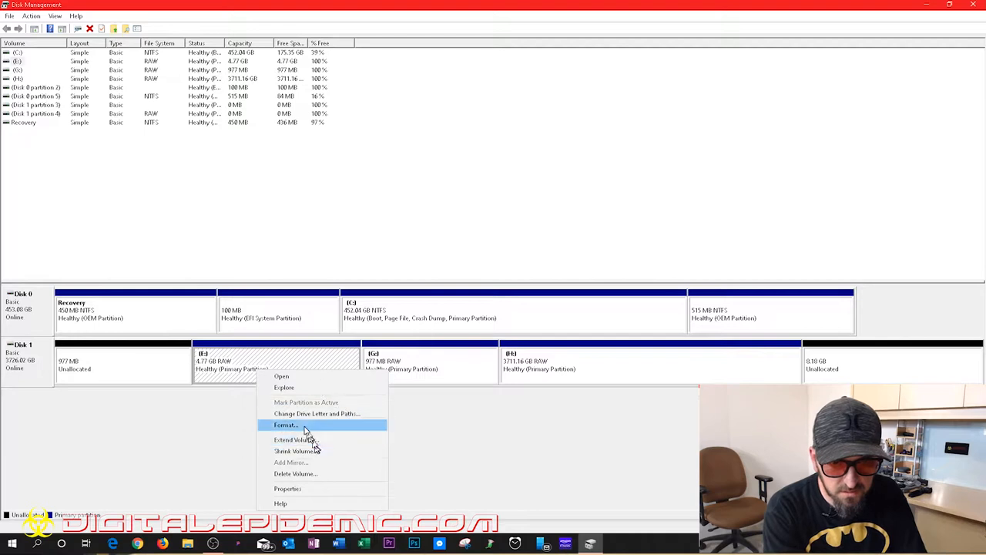
click(296, 473)
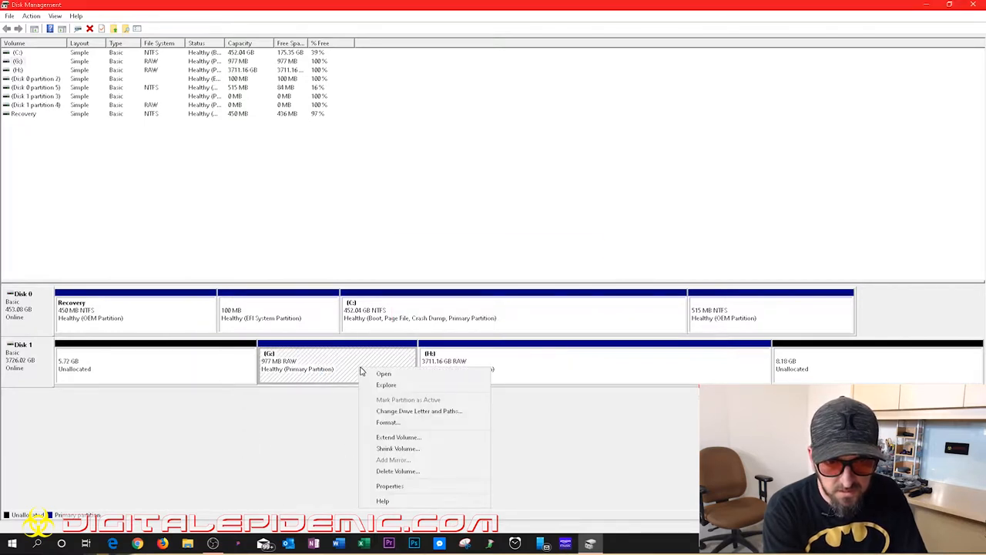
click(397, 470)
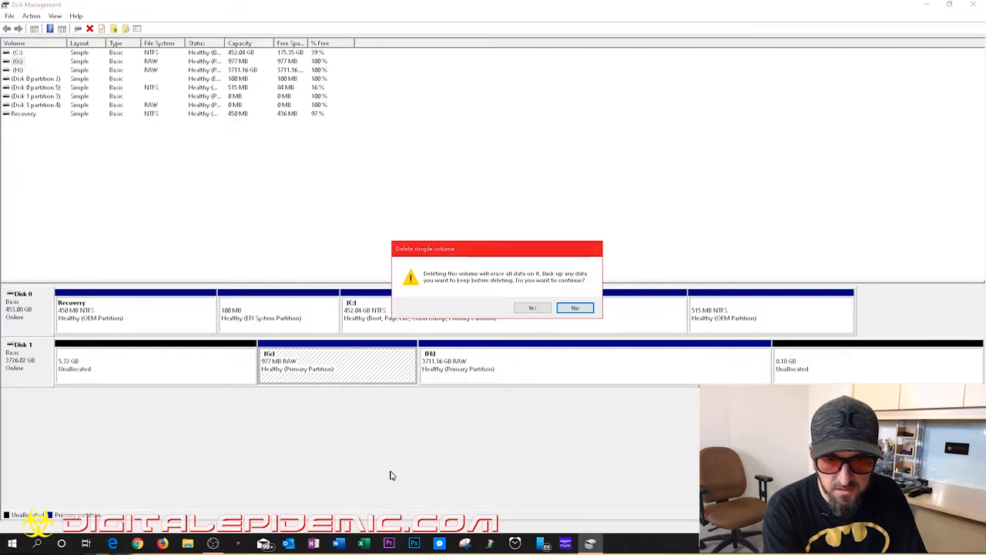
click(531, 307)
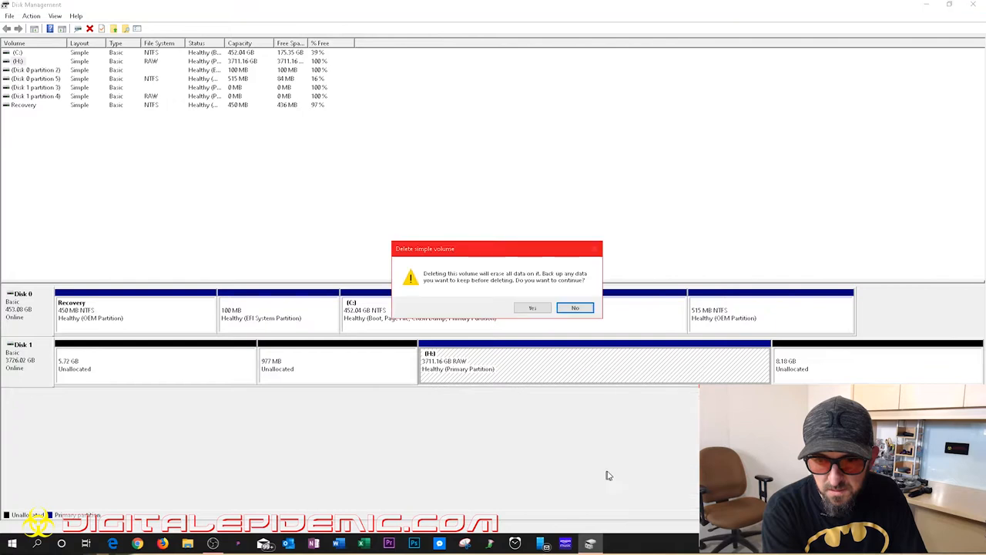
- Delete the H: partition and the leftover non-Windows partition 2
click(531, 307)
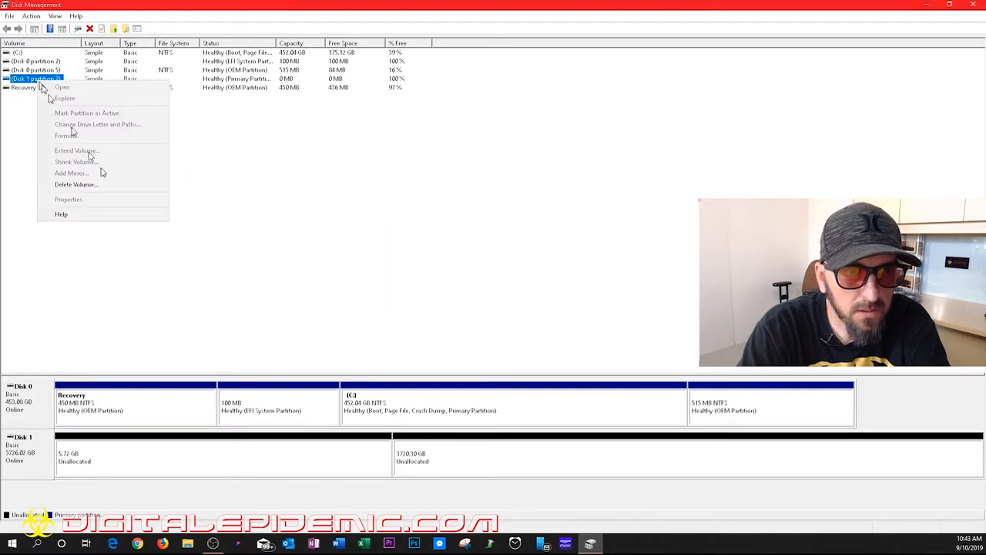
click(77, 184)
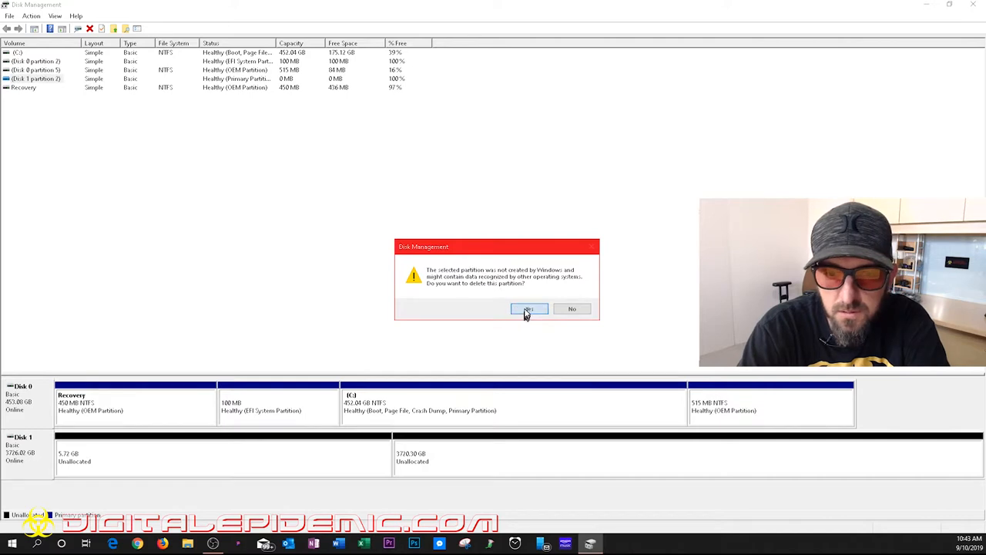
click(528, 309)
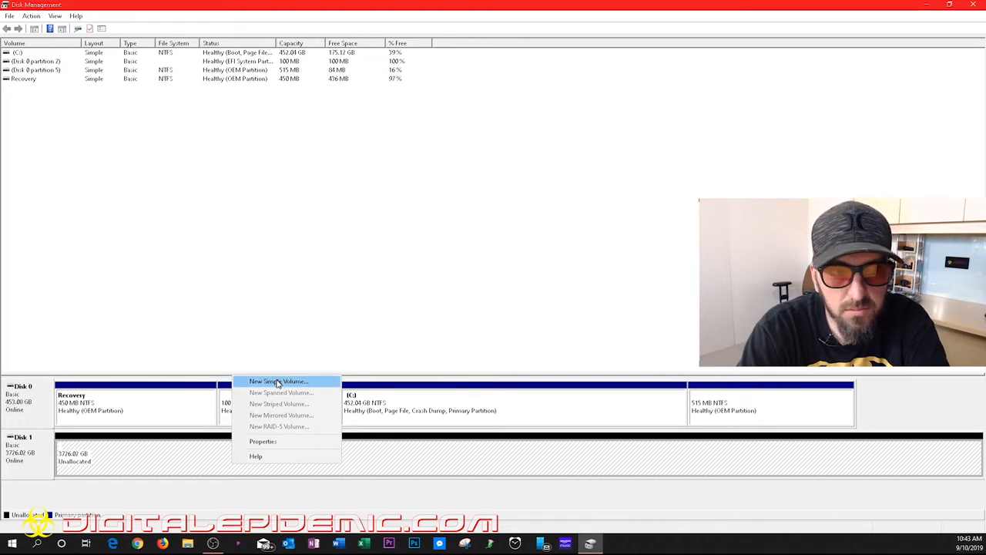
- Create a full-size simple volume on Disk 1 with letter D and label 4tb, then close its empty window
click(278, 381)
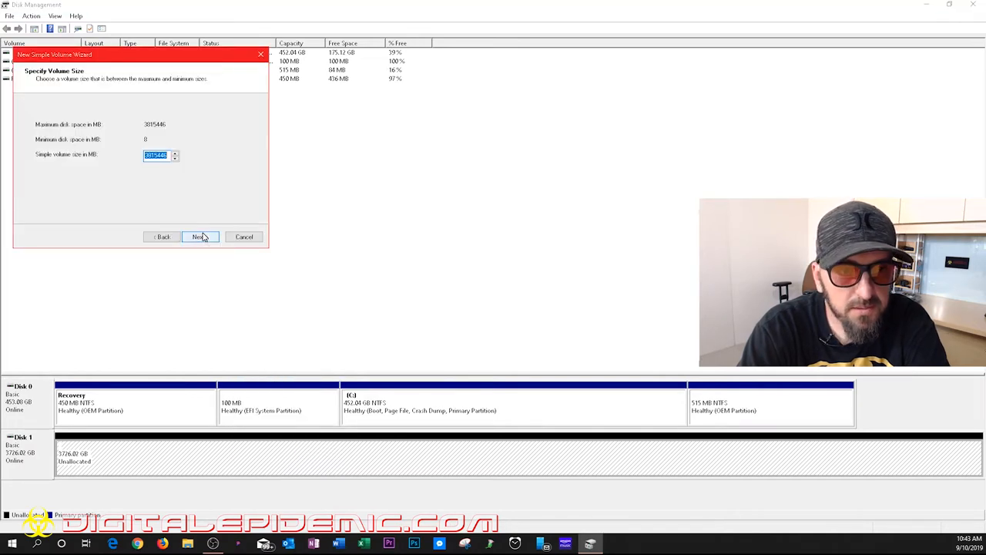
click(201, 236)
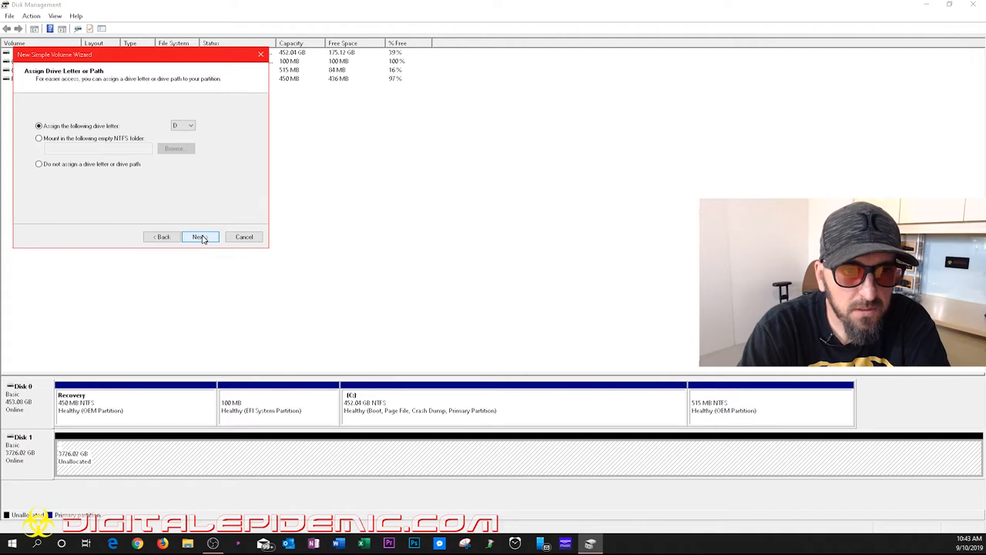
click(199, 237)
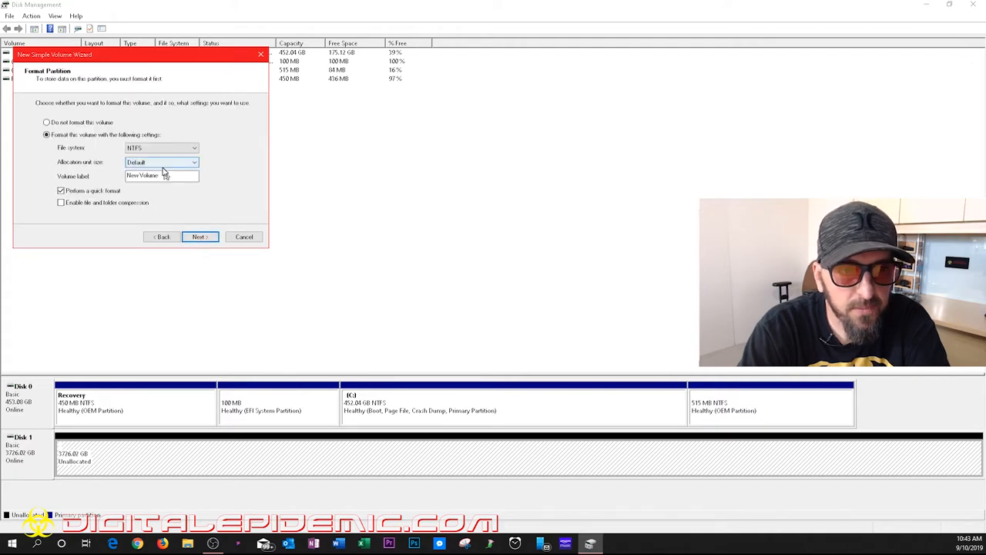
triple_click(161, 175)
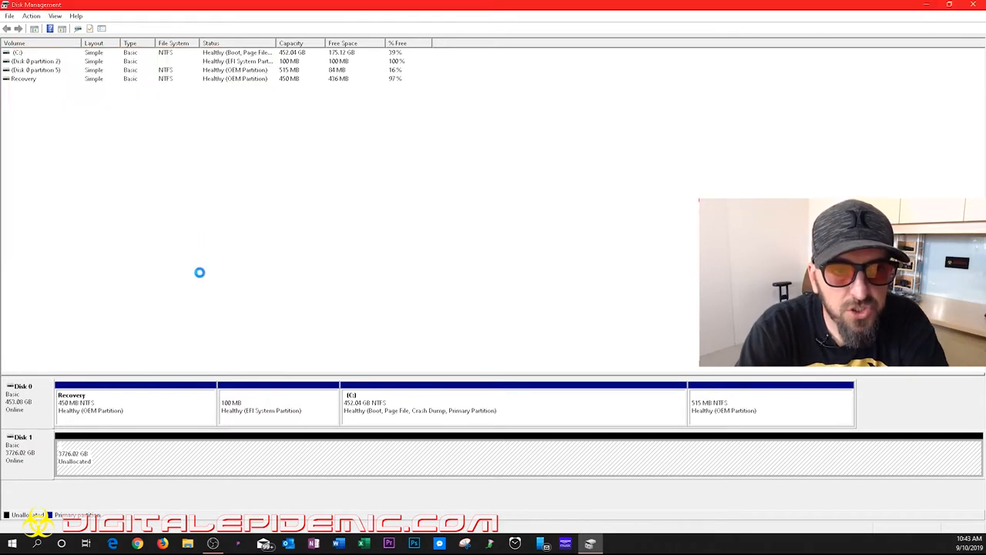
mouse_move(237, 266)
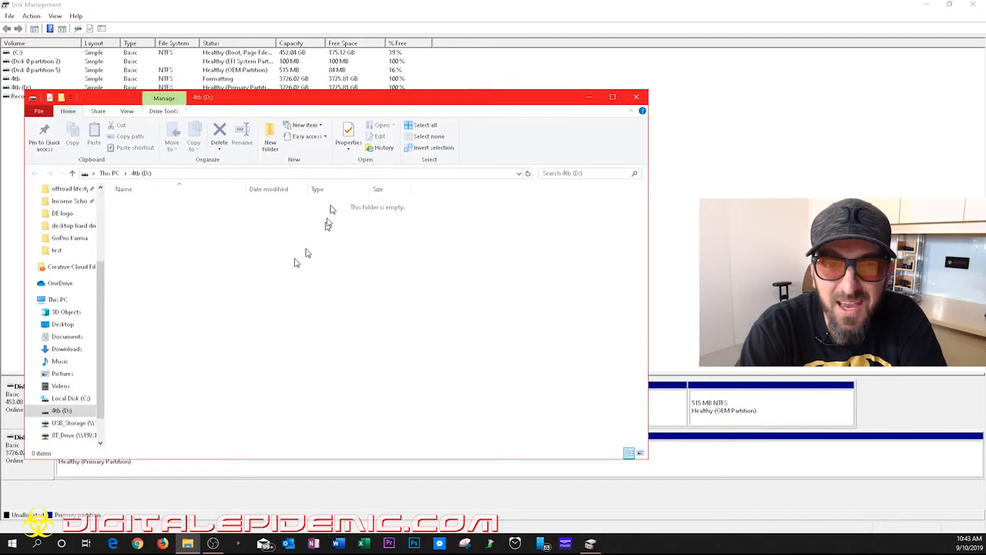
click(636, 96)
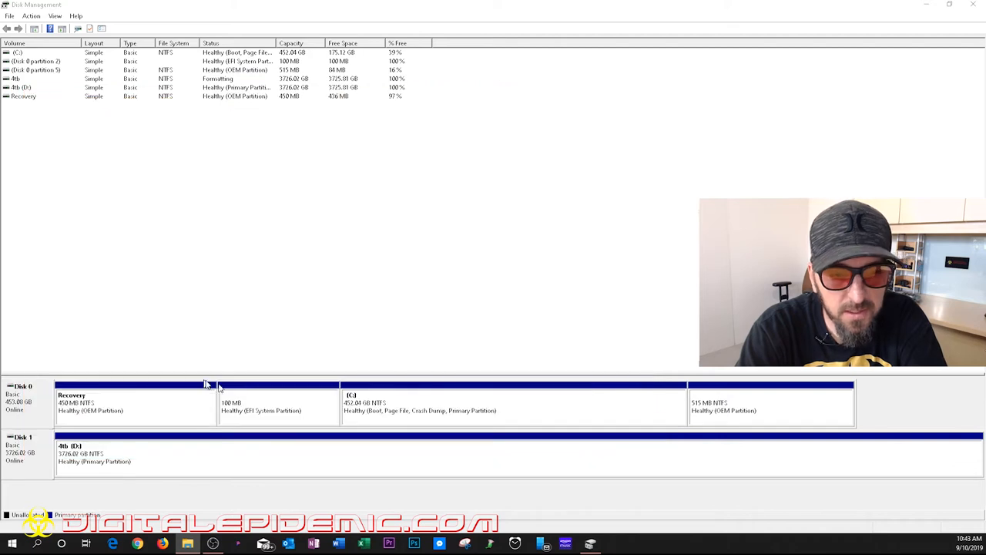